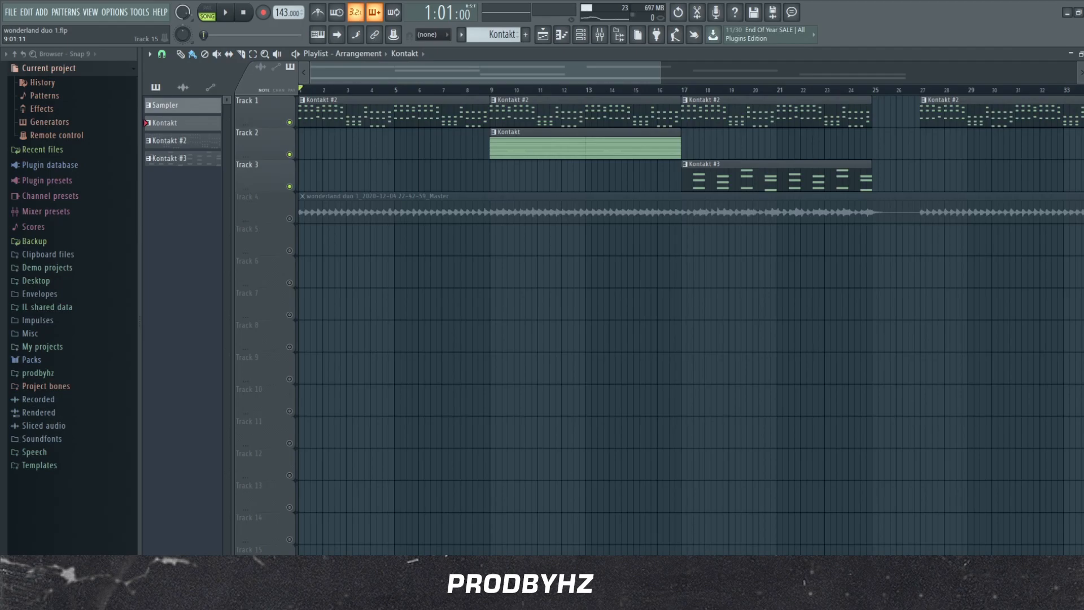
- Show the Kontakt #2 window with the Spitfire Violins 1 Short Spiccato patch
left_click(223, 12)
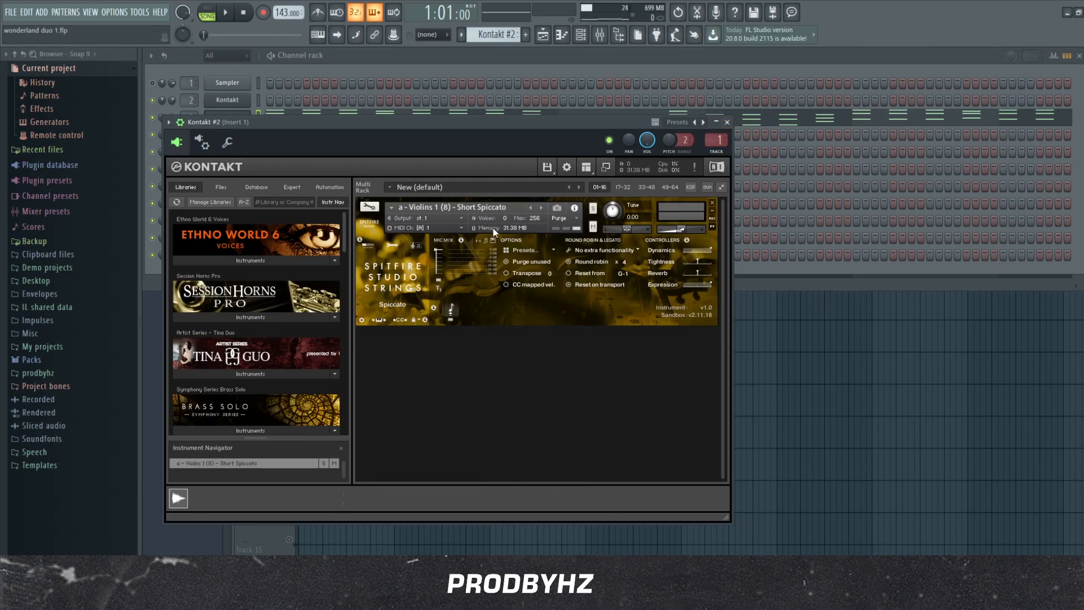
mouse_move(656, 207)
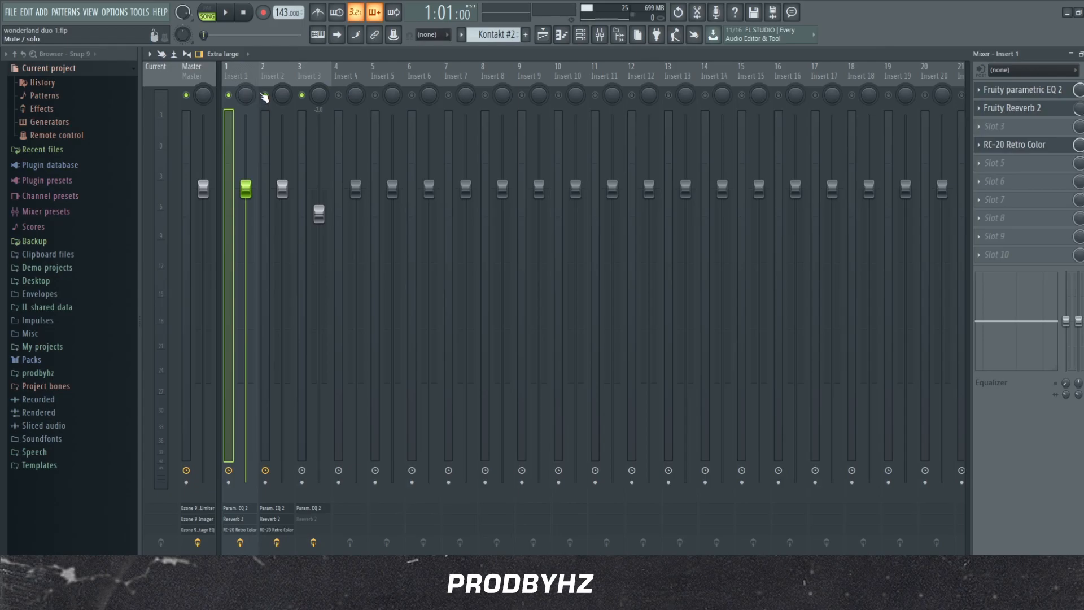
- View Insert 1's Fruity Reeverb 2 and RC-20 Retro Color settings, then the Kontakt melody pattern
left_click(224, 12)
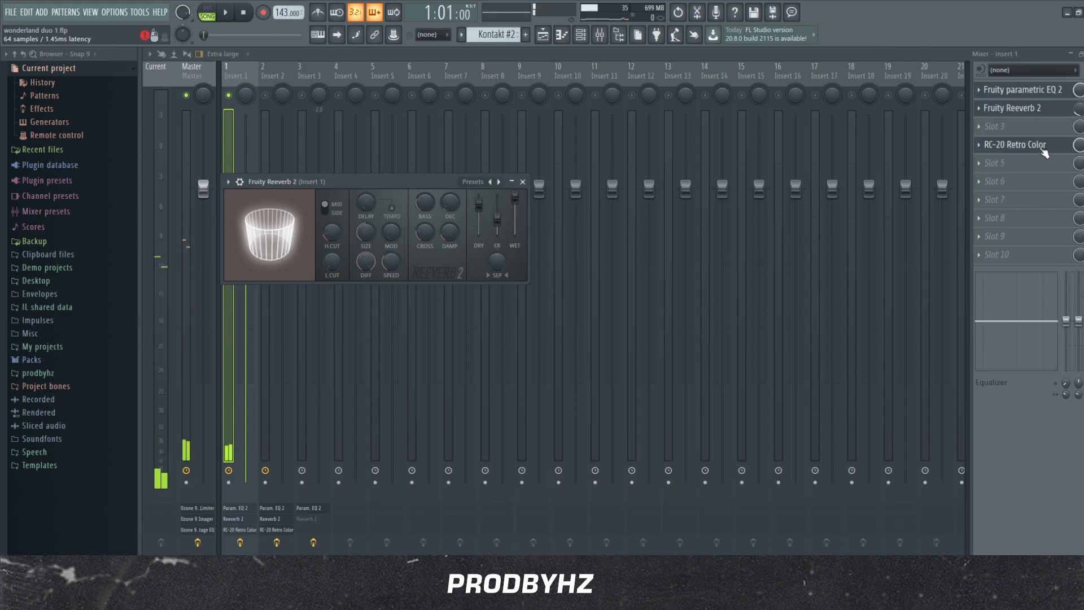
left_click(1015, 145)
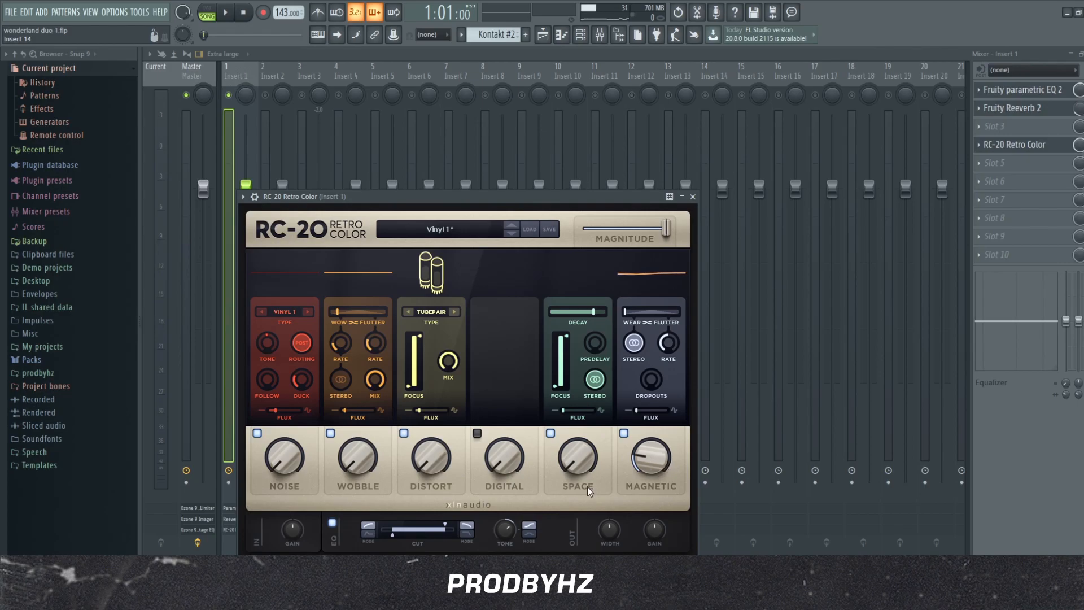
left_click(691, 196)
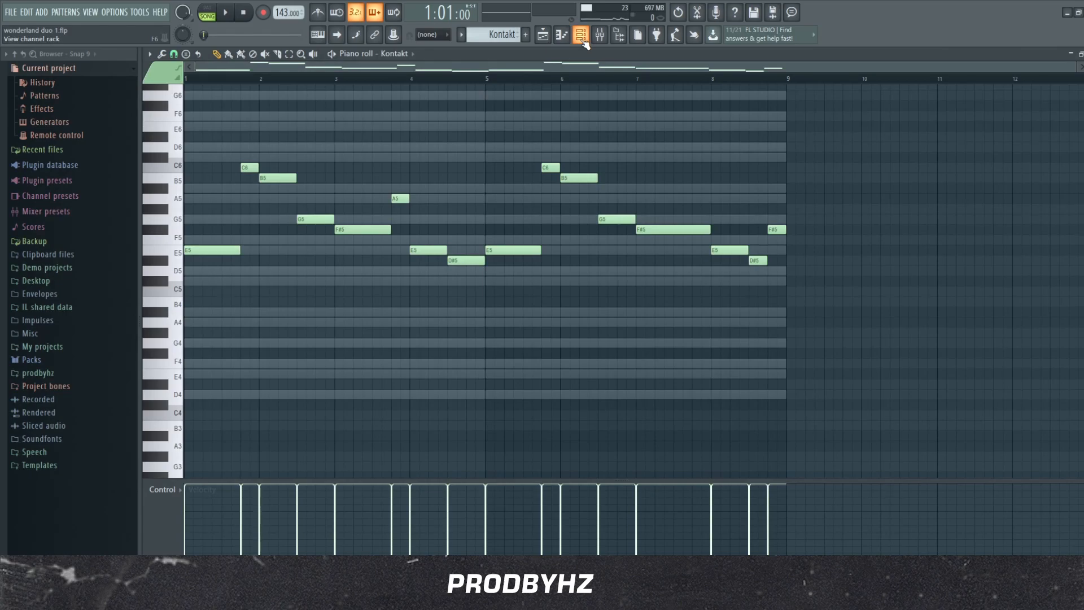
left_click(579, 34)
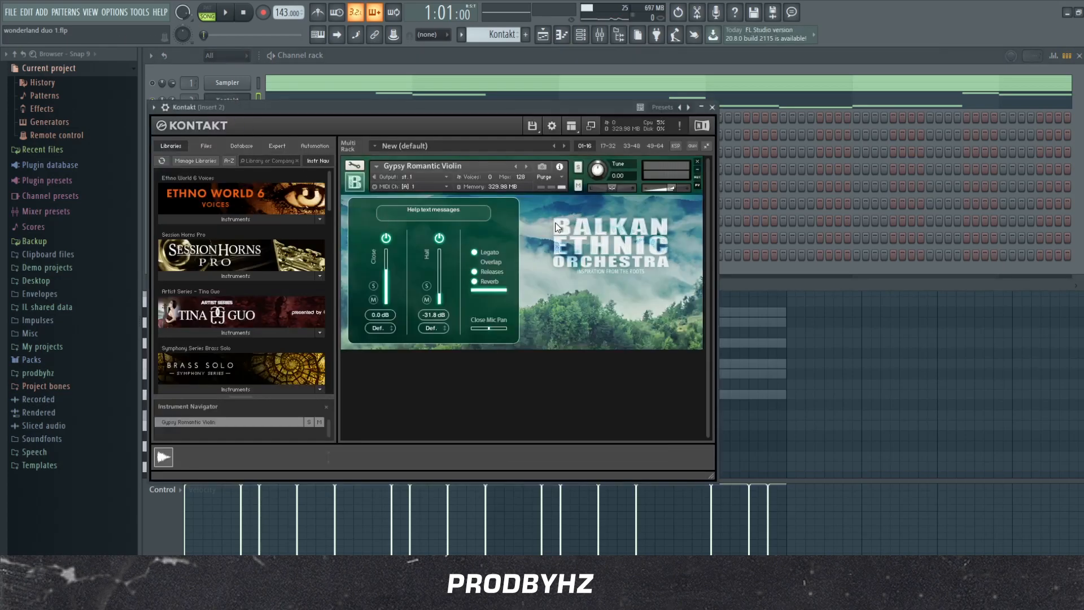
mouse_move(579, 246)
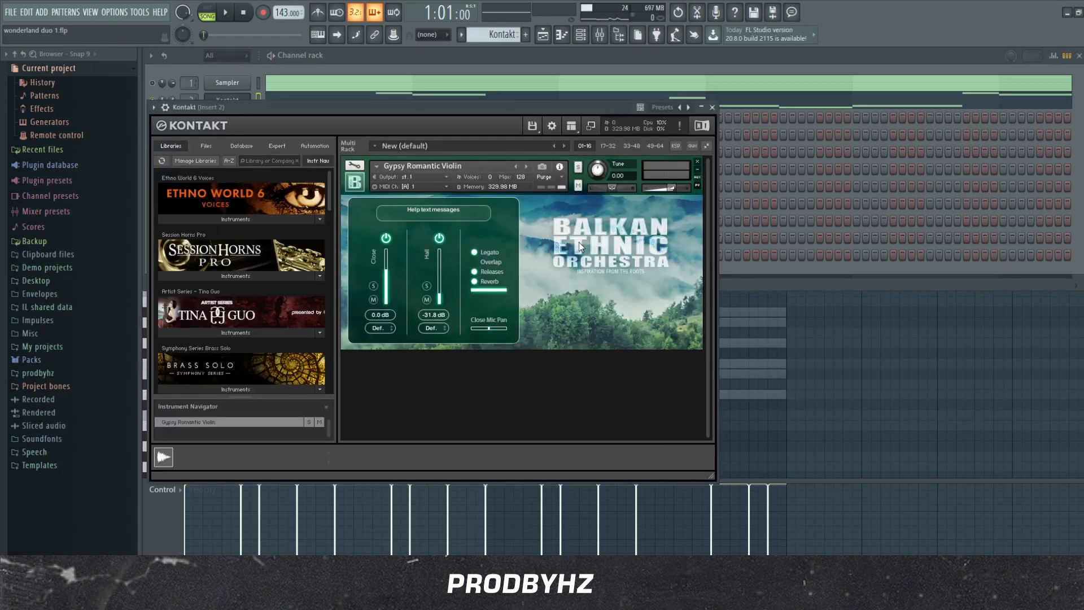
mouse_move(454, 206)
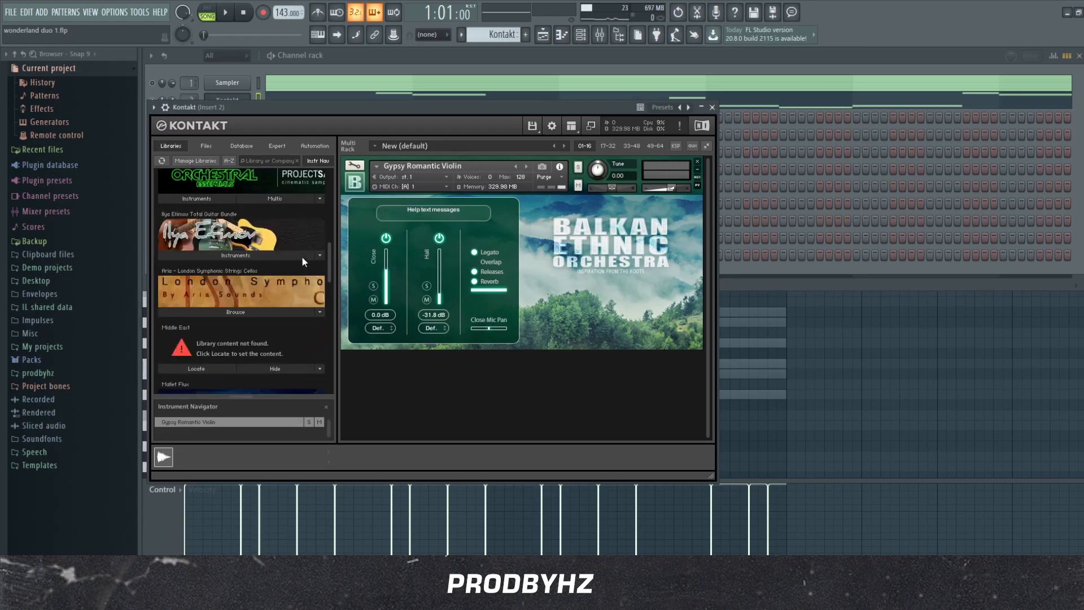
mouse_move(437, 256)
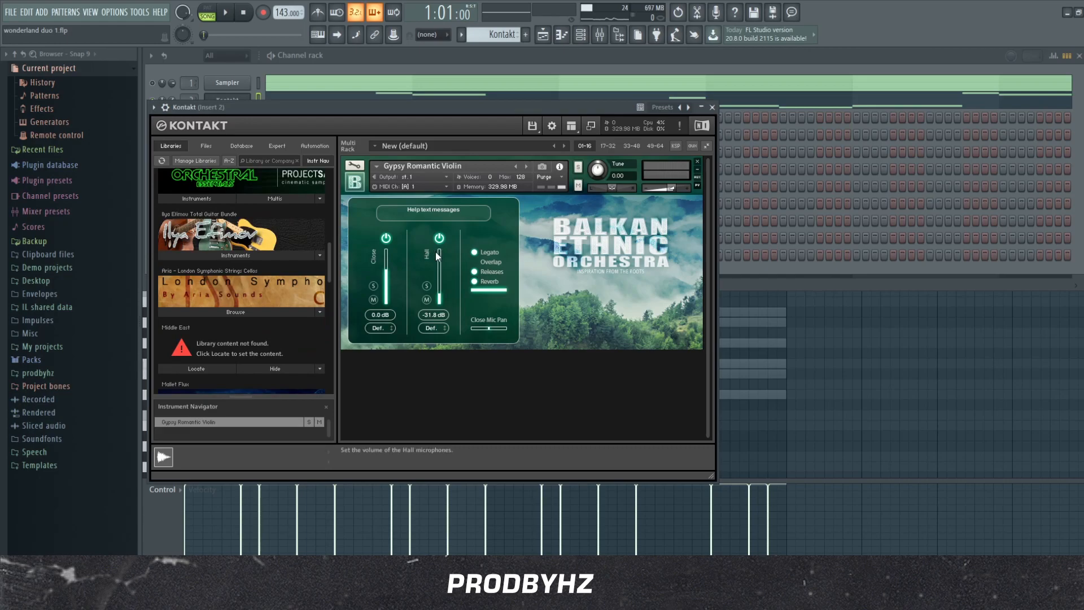
mouse_move(445, 291)
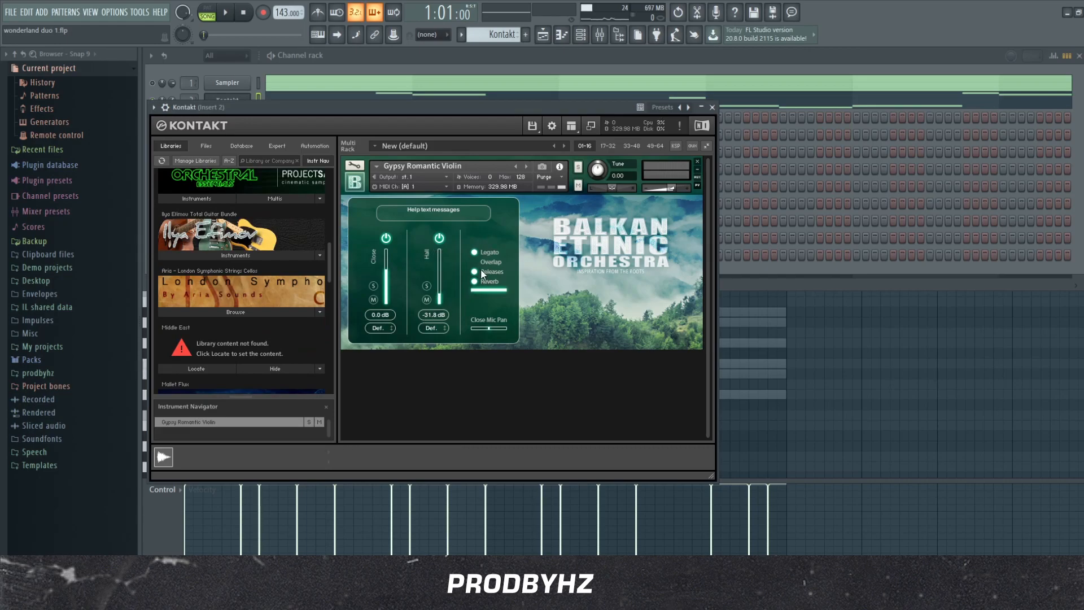
mouse_move(488, 286)
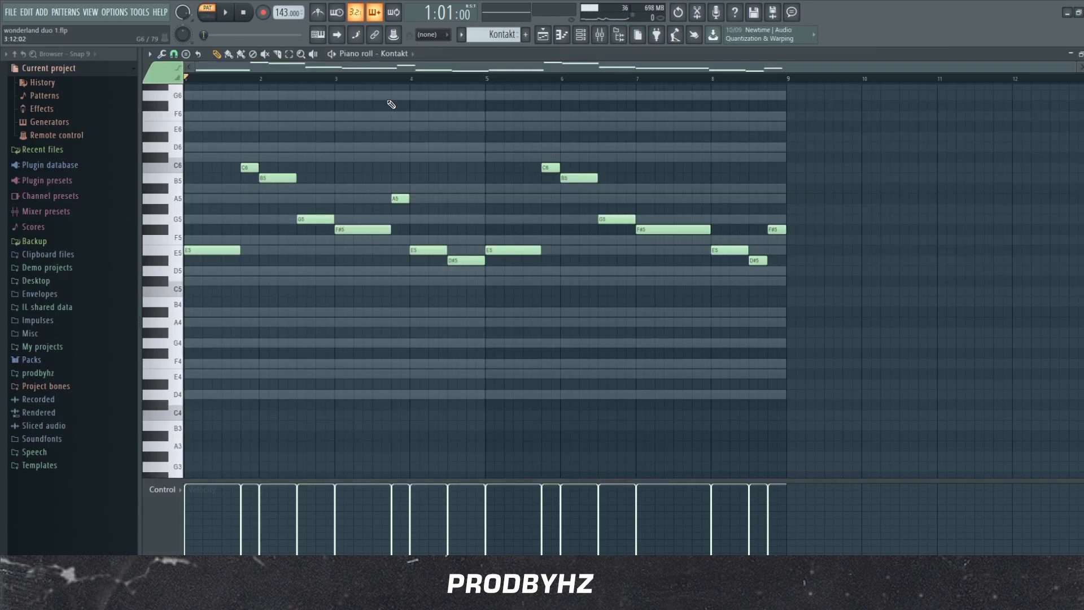
left_click(223, 12)
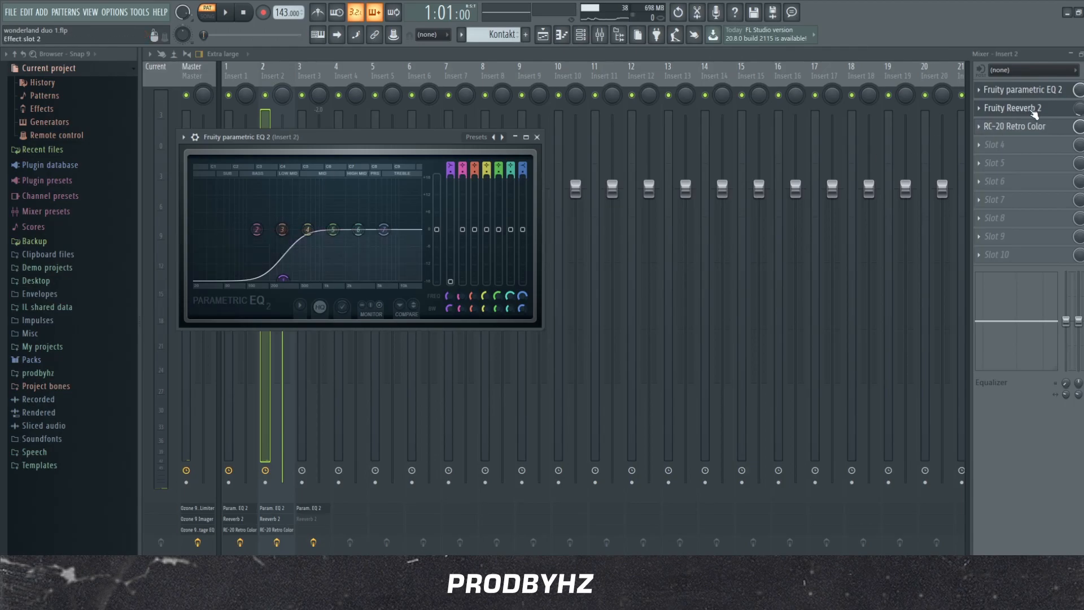
- View Insert 2's Fruity parametric EQ 2, Reeverb 2 and RC-20 Retro Color in turn
left_click(1014, 107)
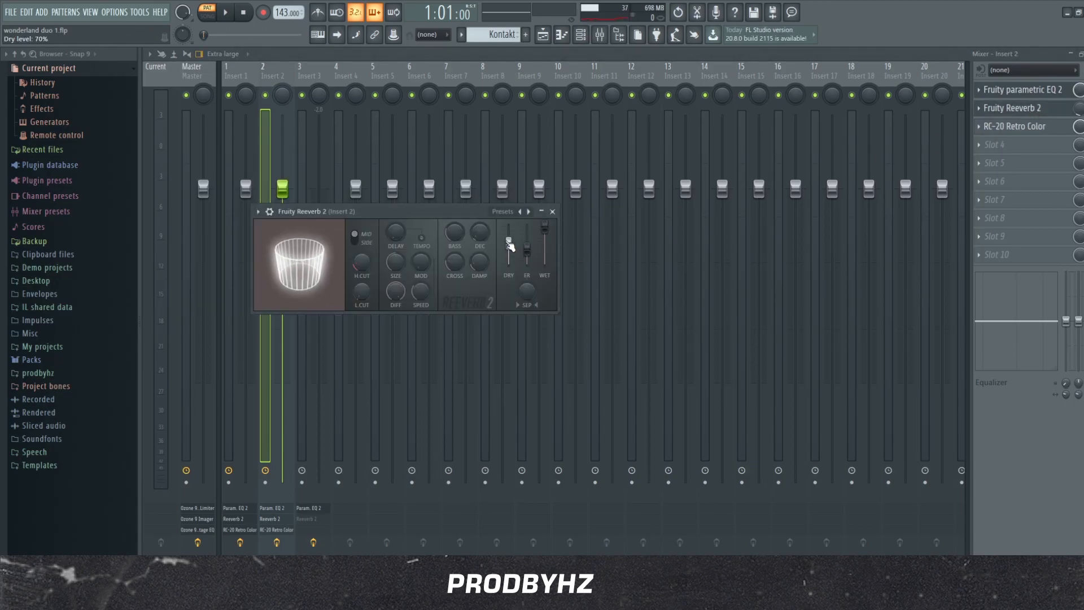
left_click(1019, 126)
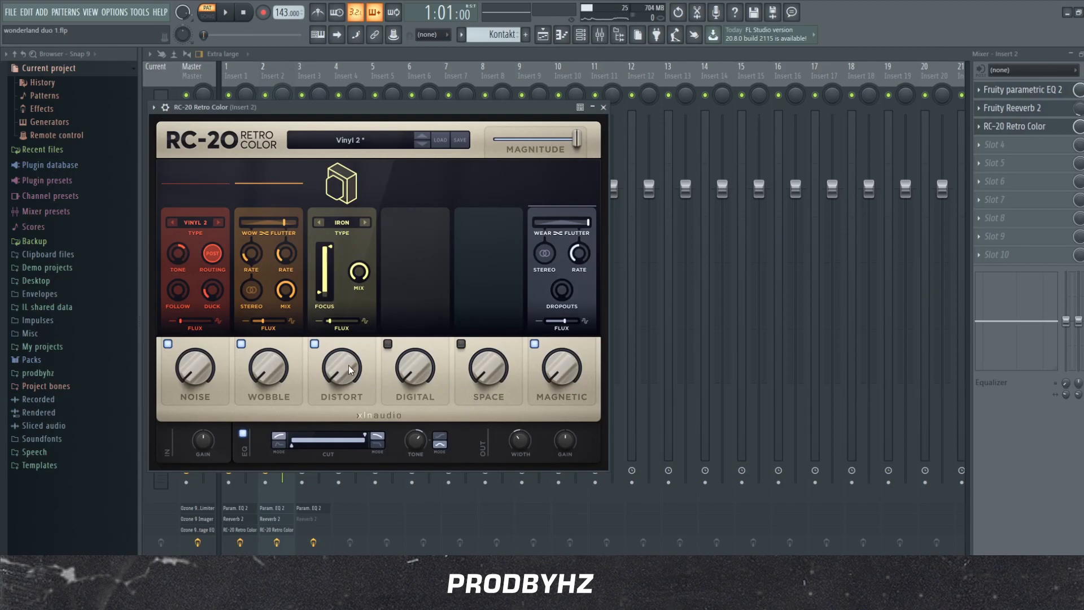
mouse_move(536, 270)
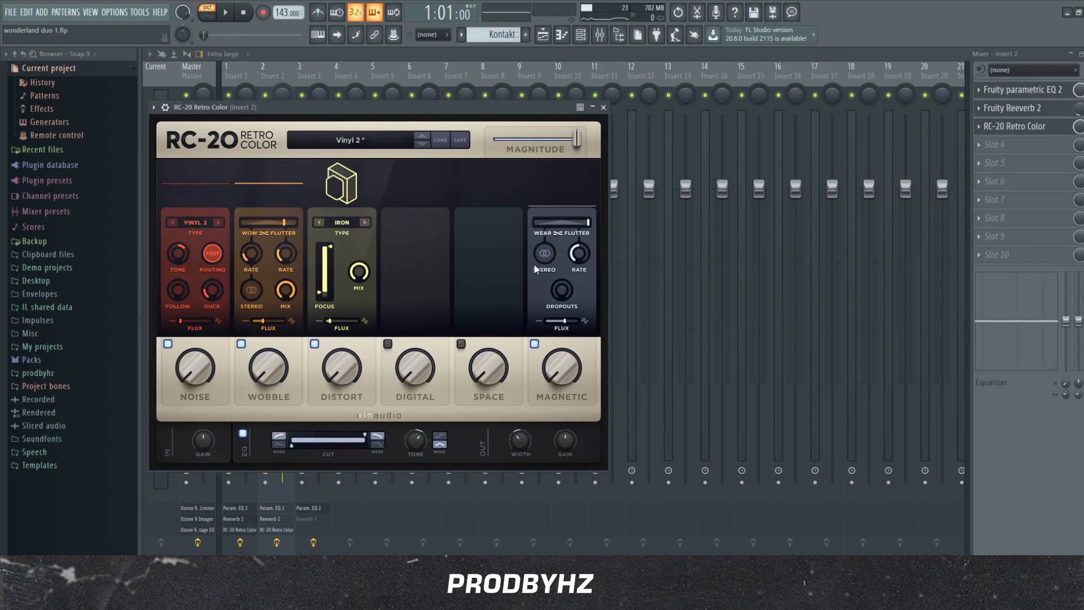
left_click(602, 108)
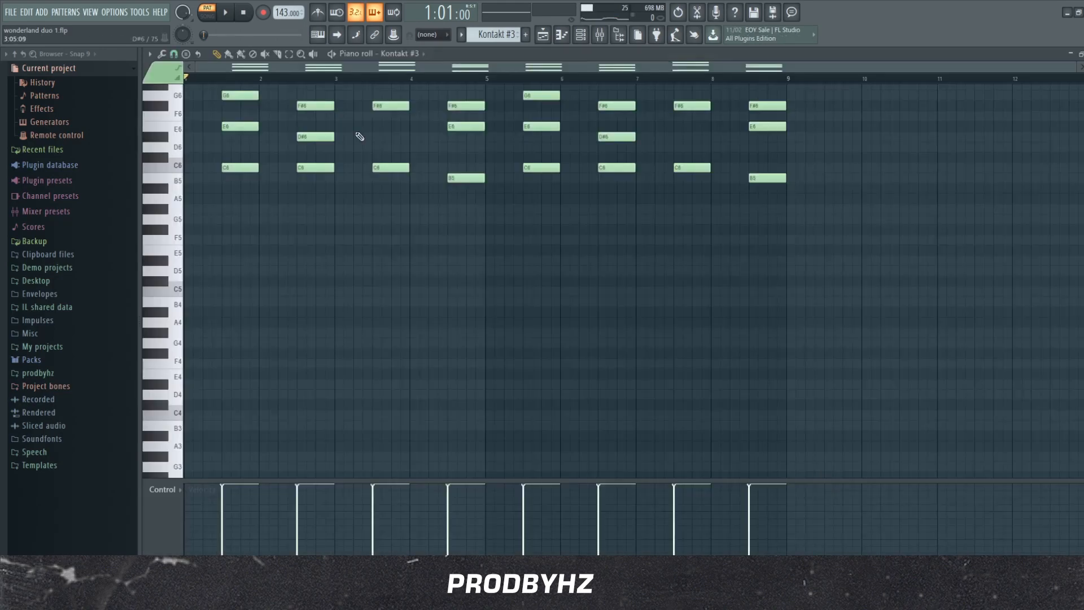
- Display the Kontakt #3 chord pattern in the piano roll
left_click(224, 12)
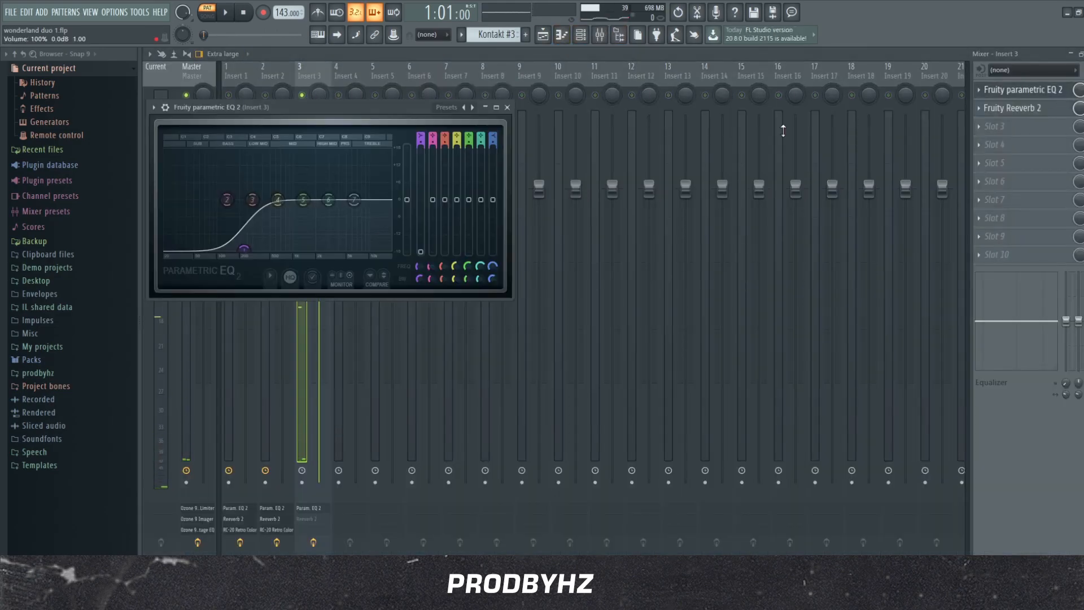
- View Insert 3's Fruity Reeverb 2 after the EQ, close it, and return to the playlist with Kontakt #3's track
left_click(1015, 107)
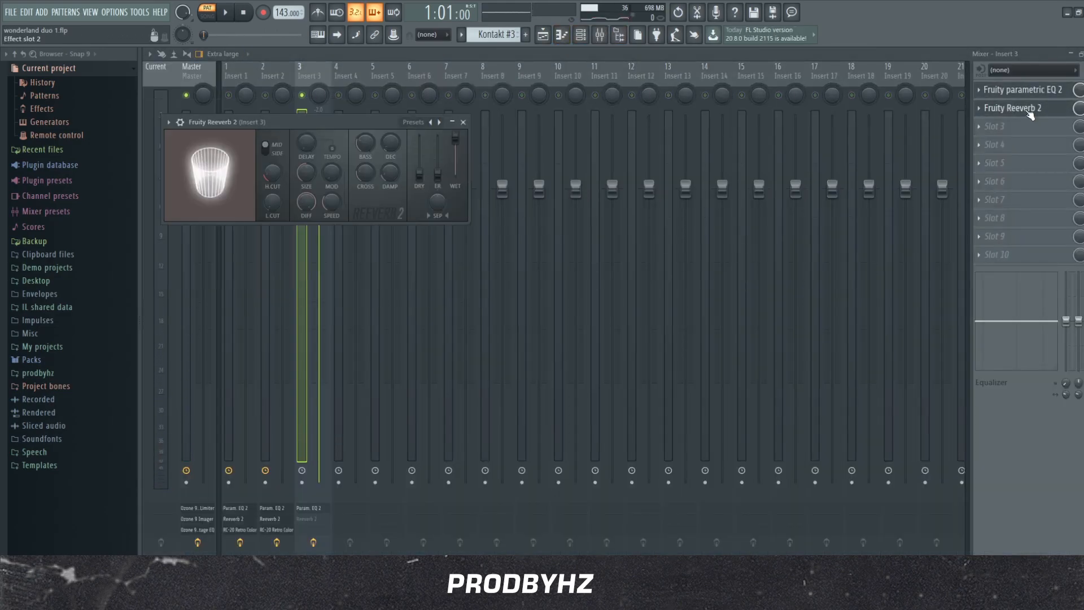
left_click(462, 122)
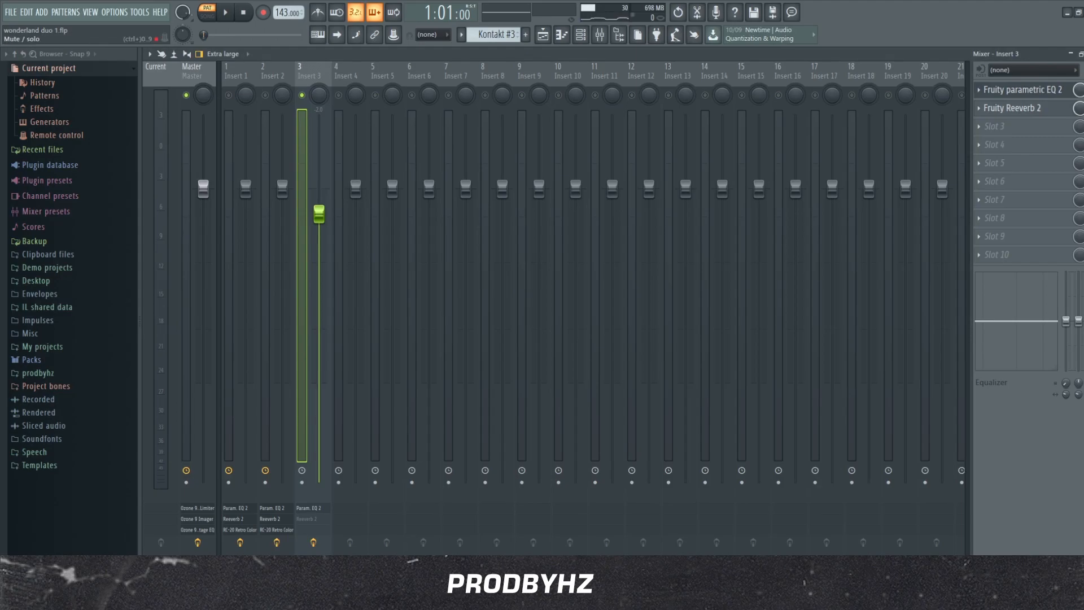
left_click(226, 12)
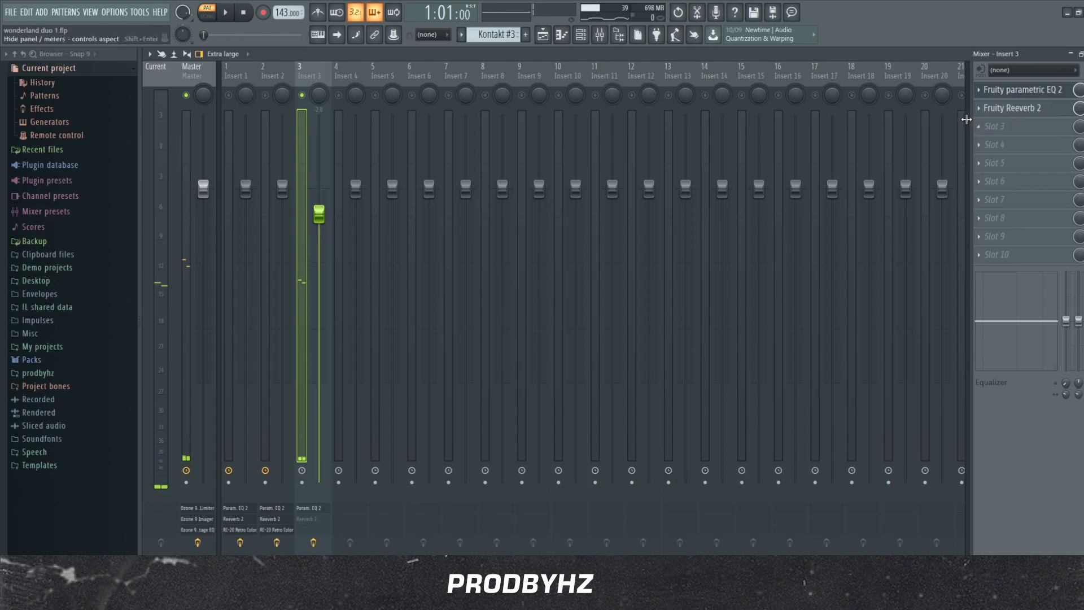
left_click(581, 34)
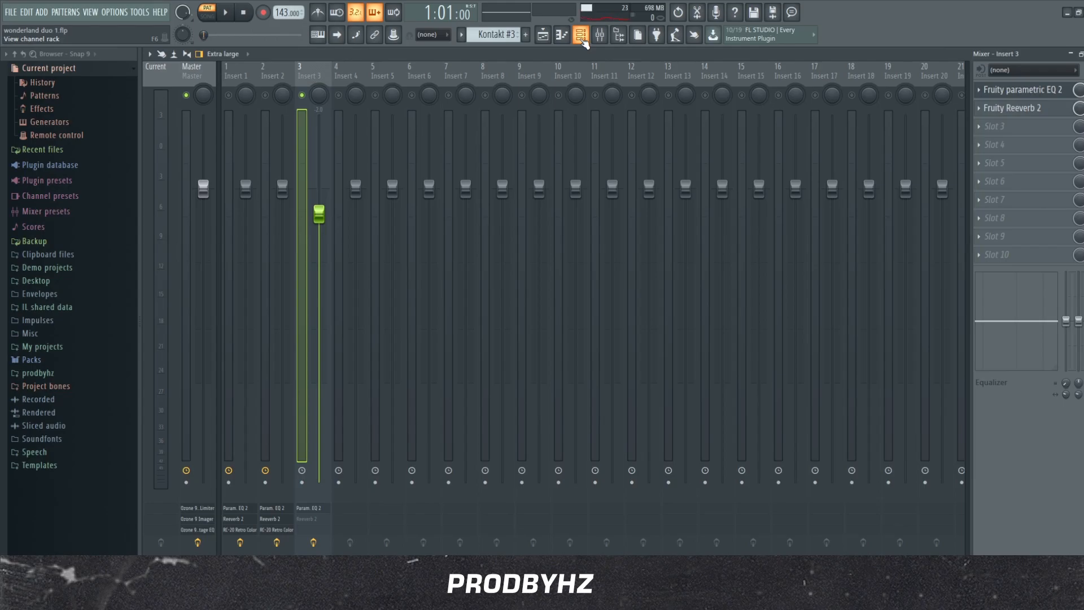
left_click(598, 34)
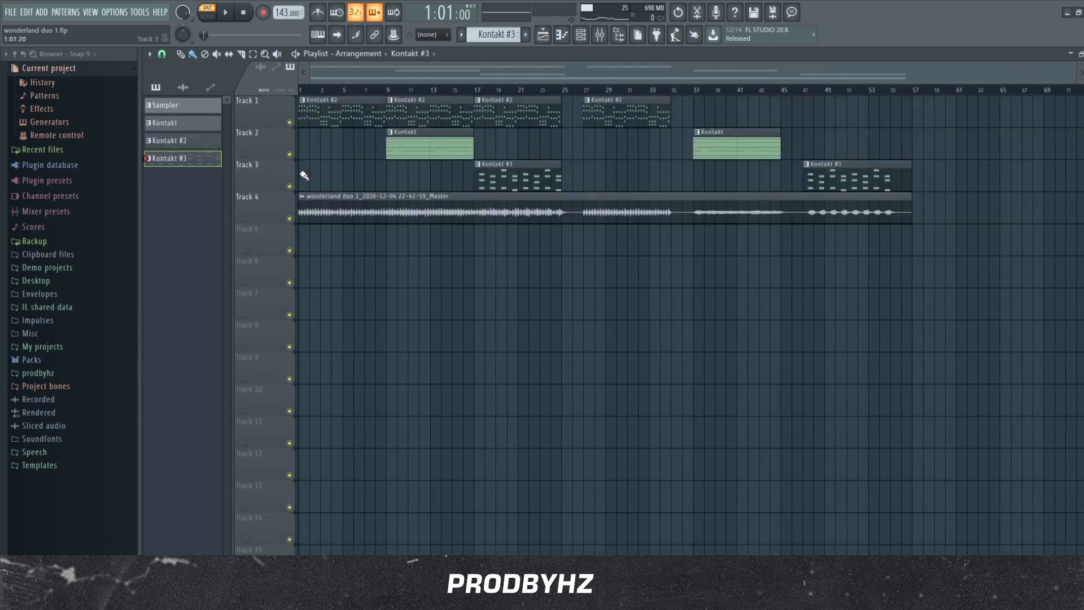
- Mute Track 4's rendered audio and play the Kontakt arrangement from bar 9
left_click(224, 12)
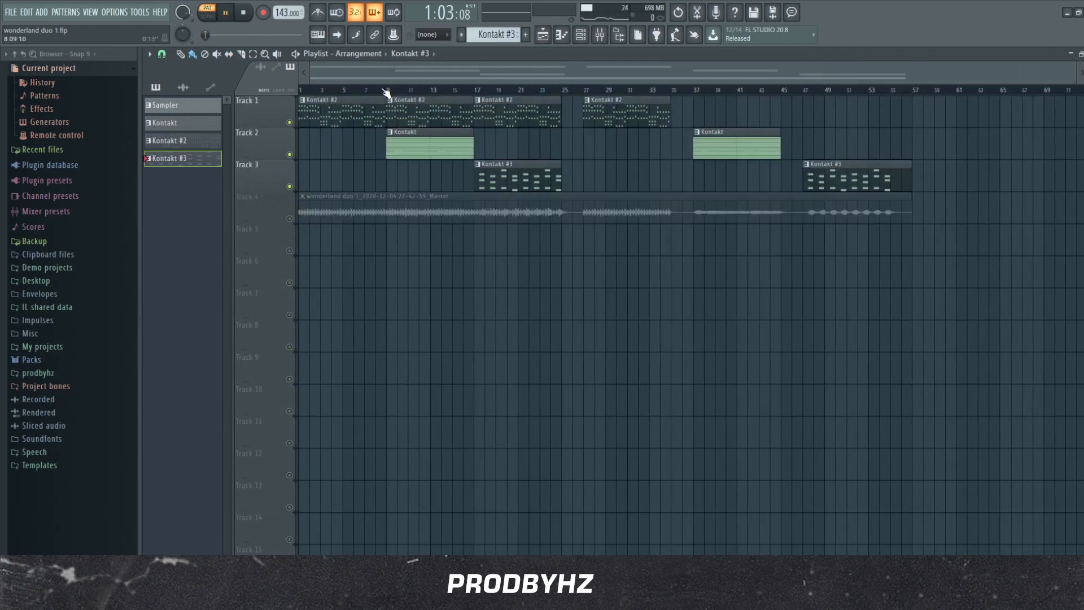
left_click(206, 12)
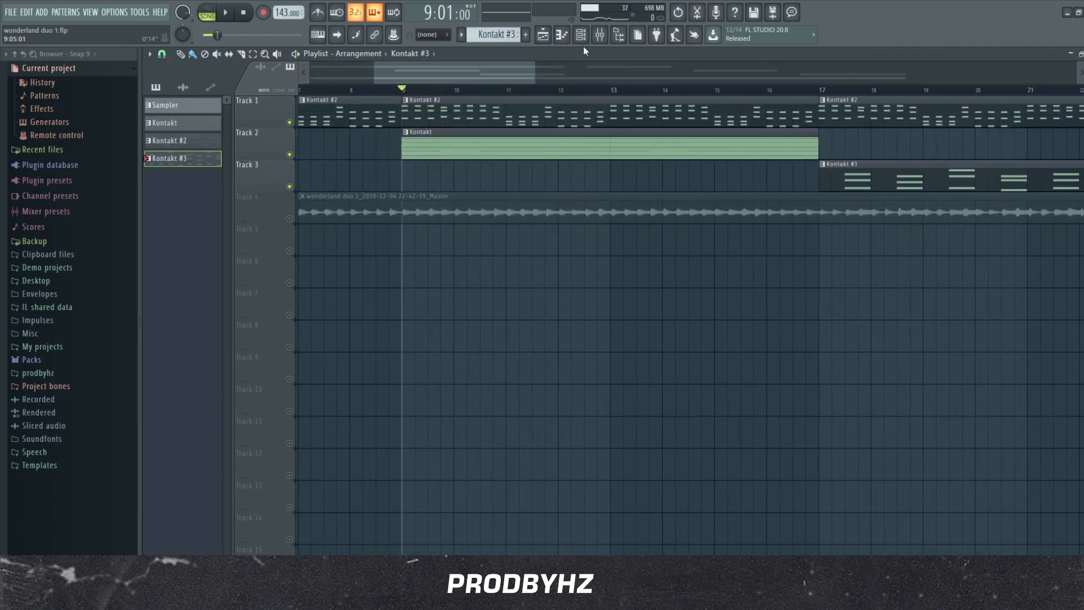
left_click(542, 34)
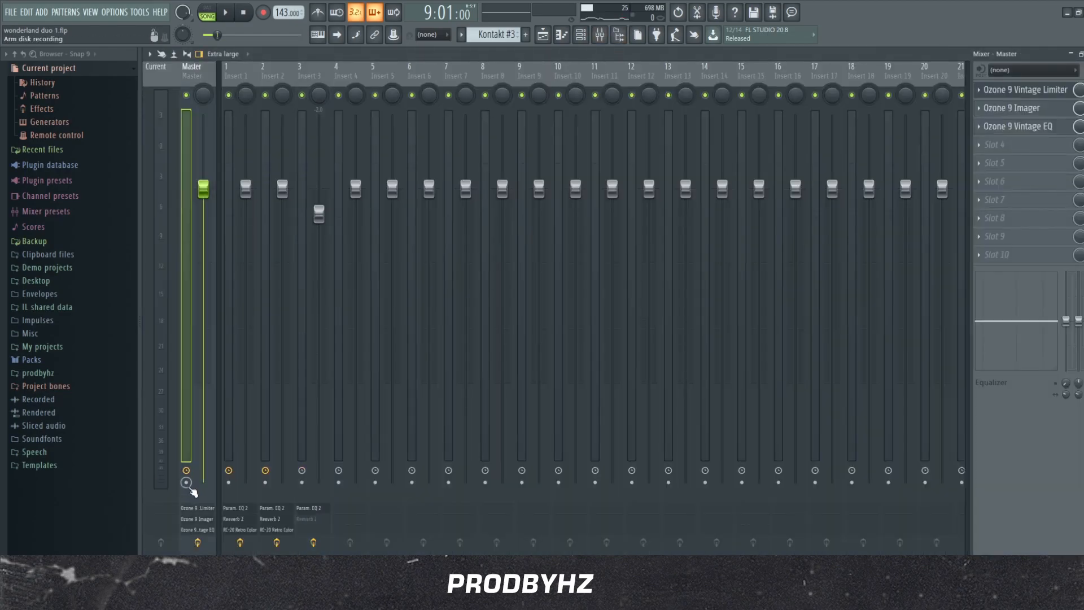
- Check the Master insert's Ozone 9 plugins, close the audio clip settings and play the unmuted Track 4
left_click(187, 482)
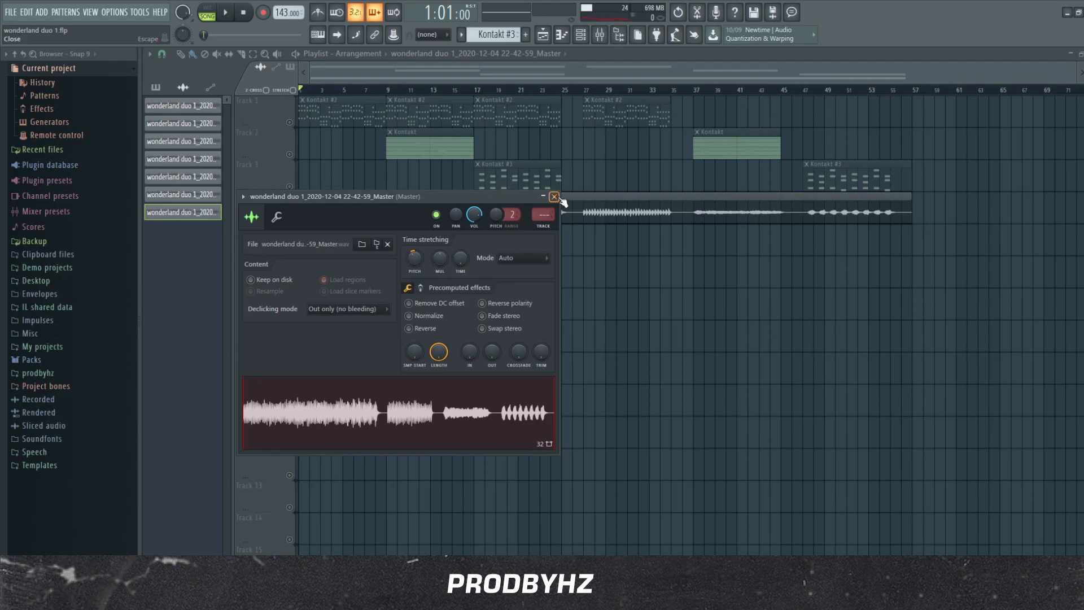
left_click(554, 197)
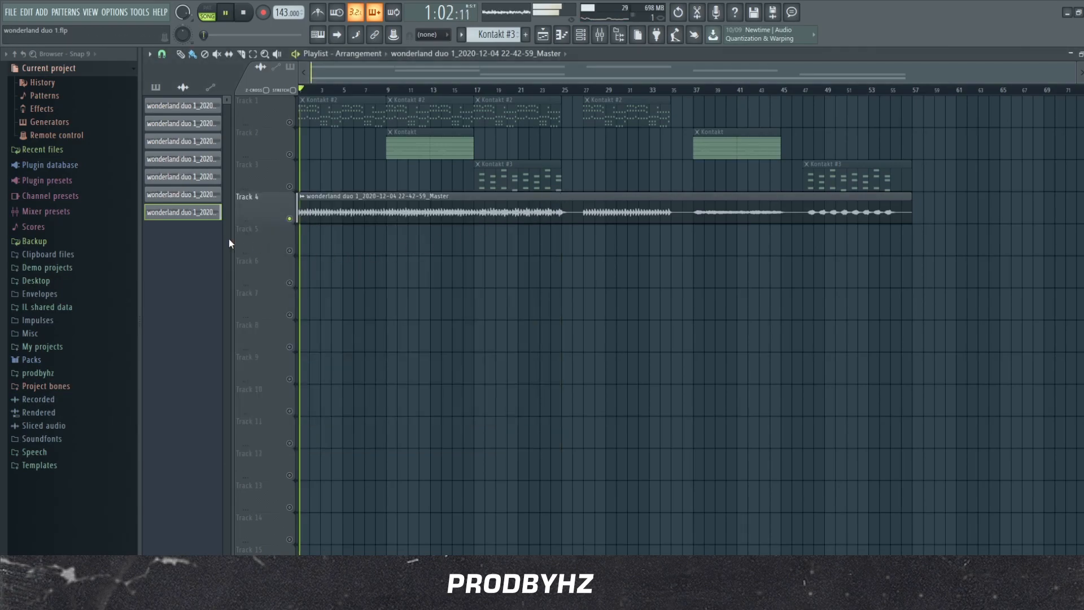